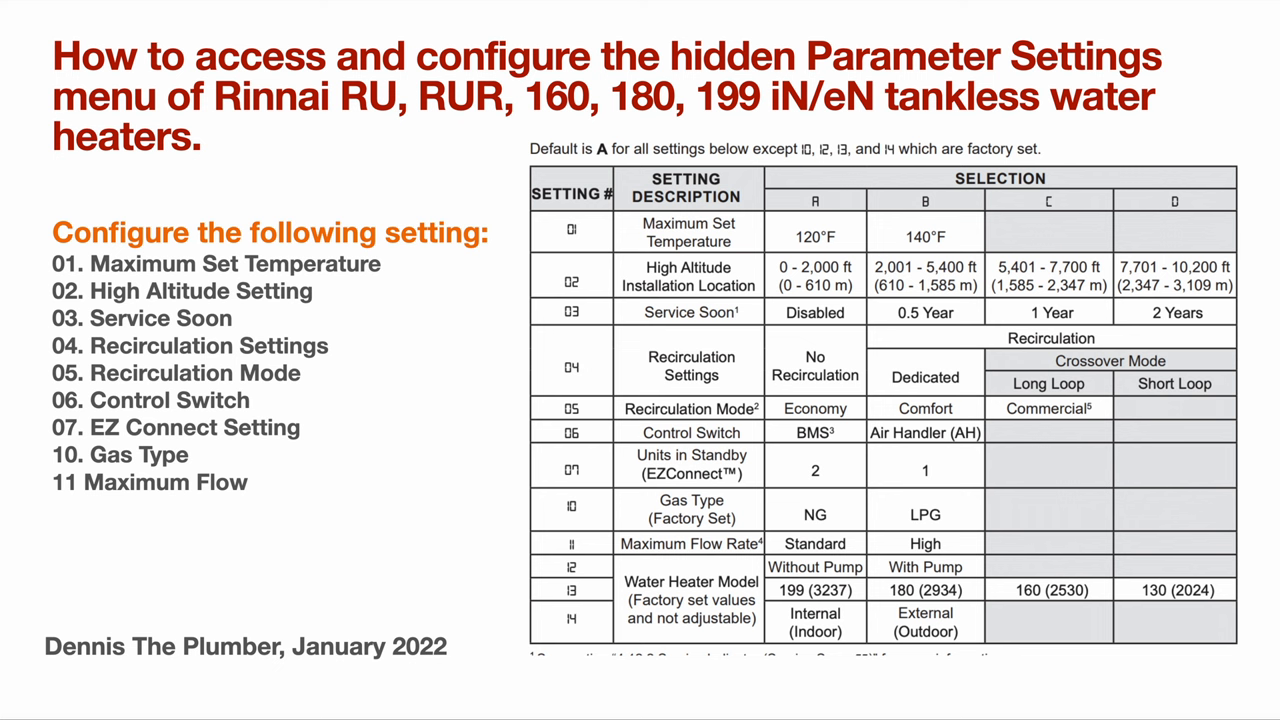
{"action": "mouse_move", "coordinate": [564, 206]}
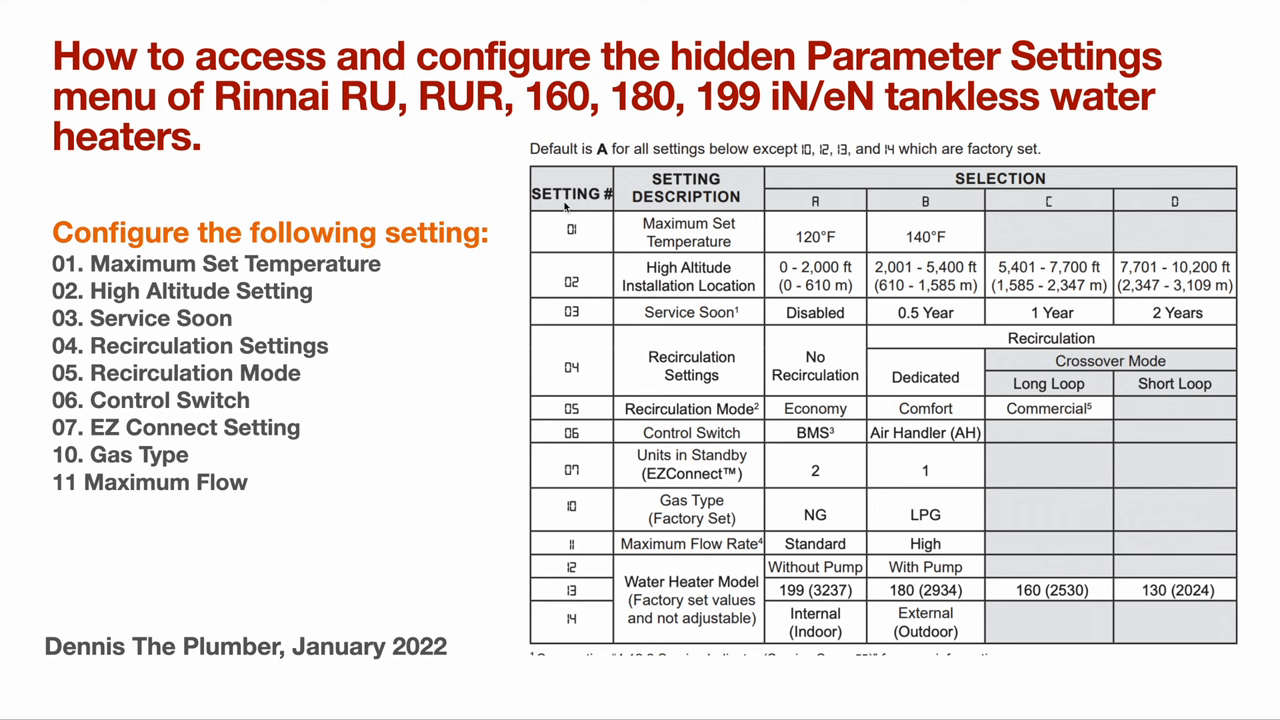
{"action": "mouse_move", "coordinate": [504, 204]}
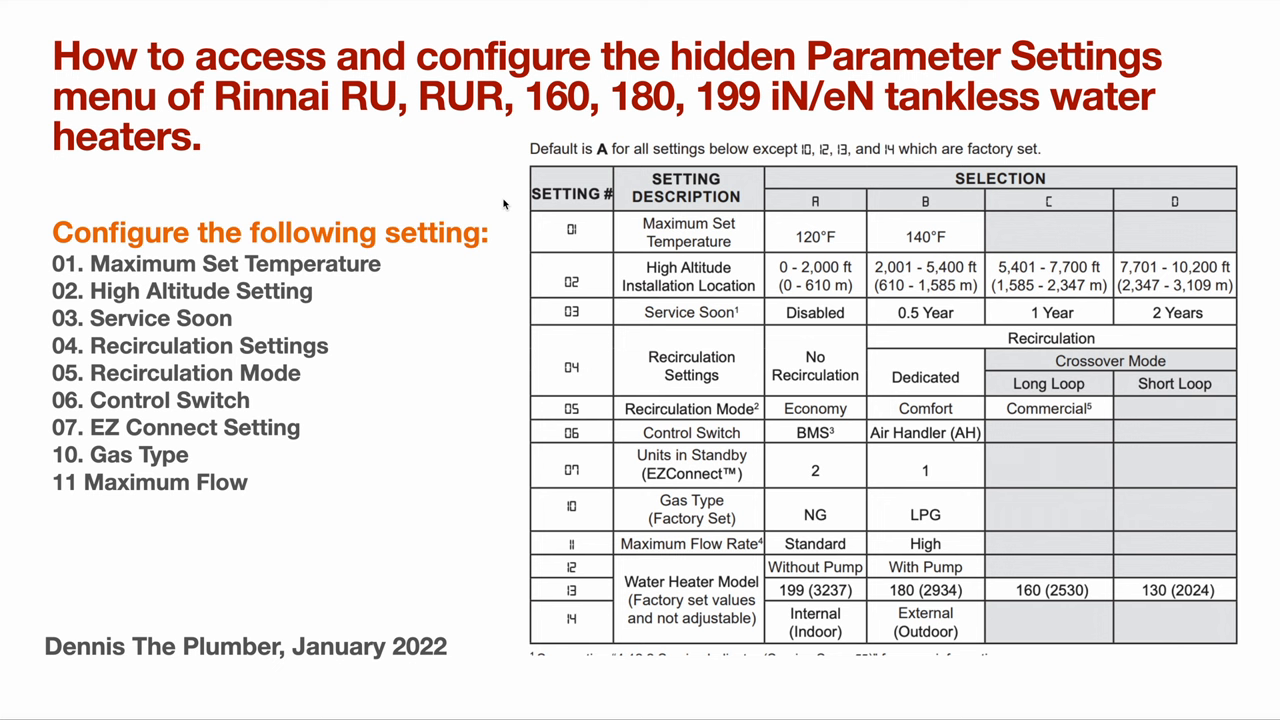
{"action": "mouse_move", "coordinate": [504, 544]}
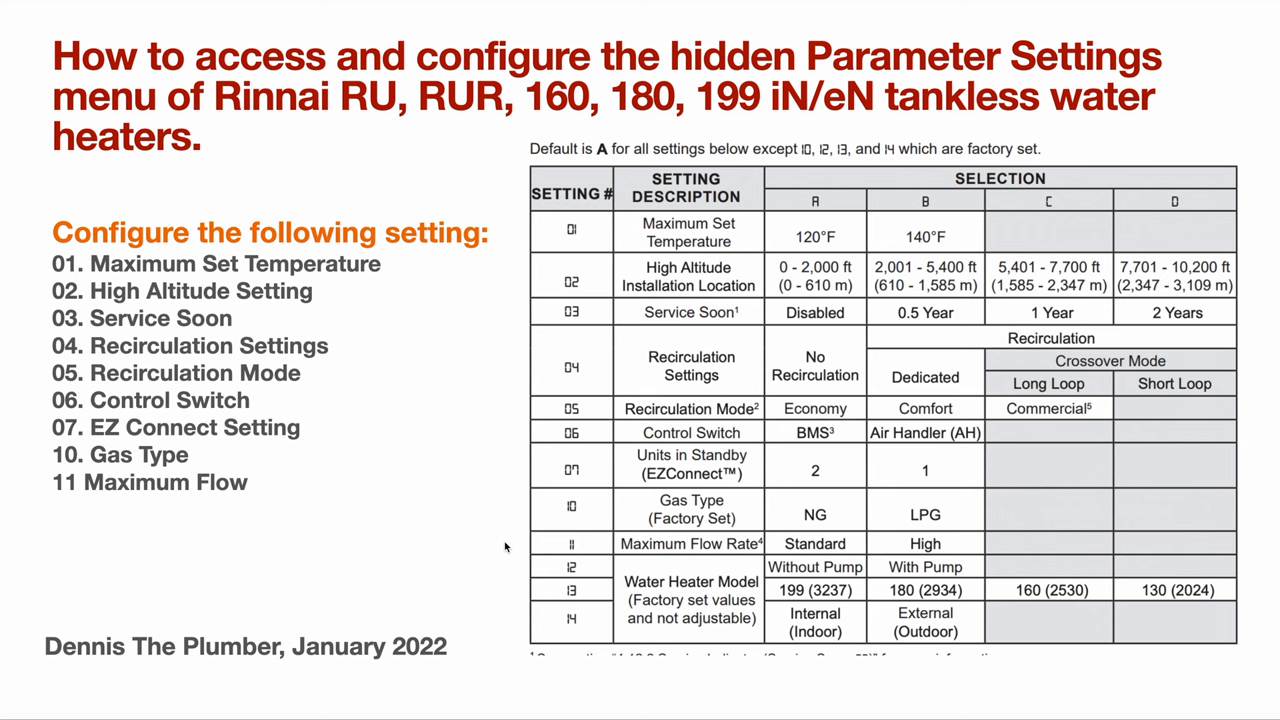
{"action": "mouse_move", "coordinate": [8, 684]}
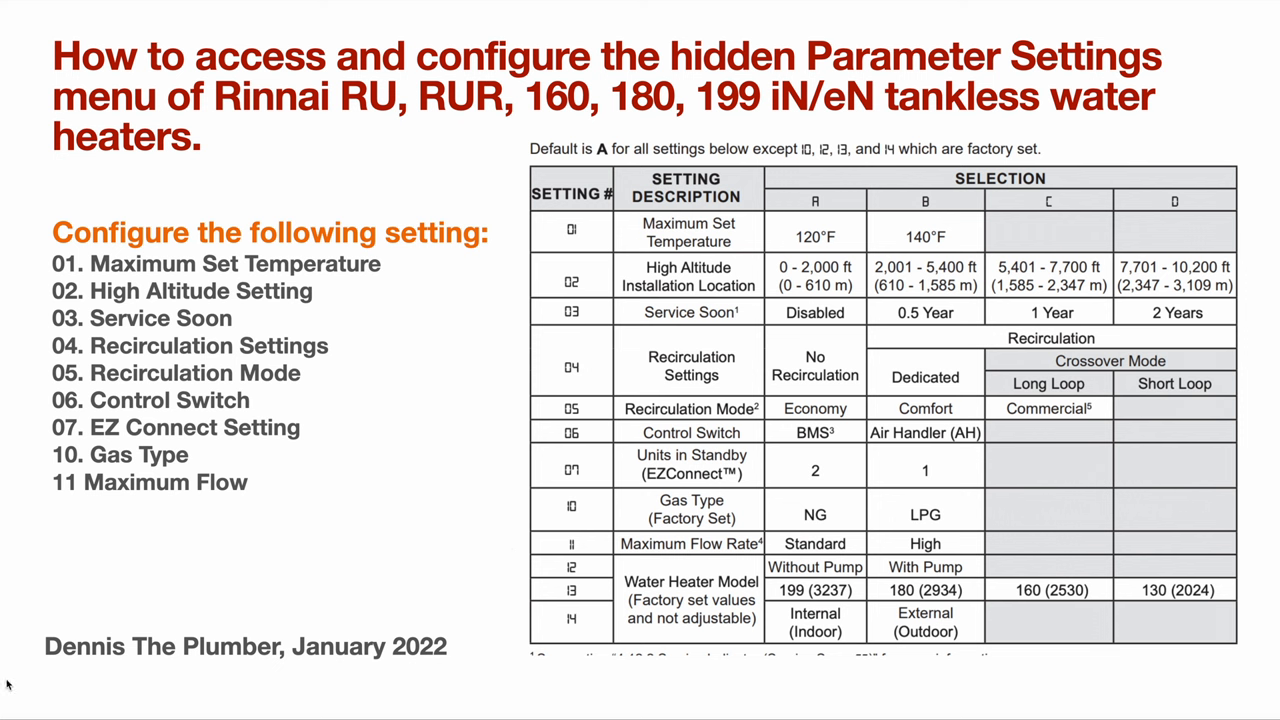
{"action": "mouse_move", "coordinate": [28, 232]}
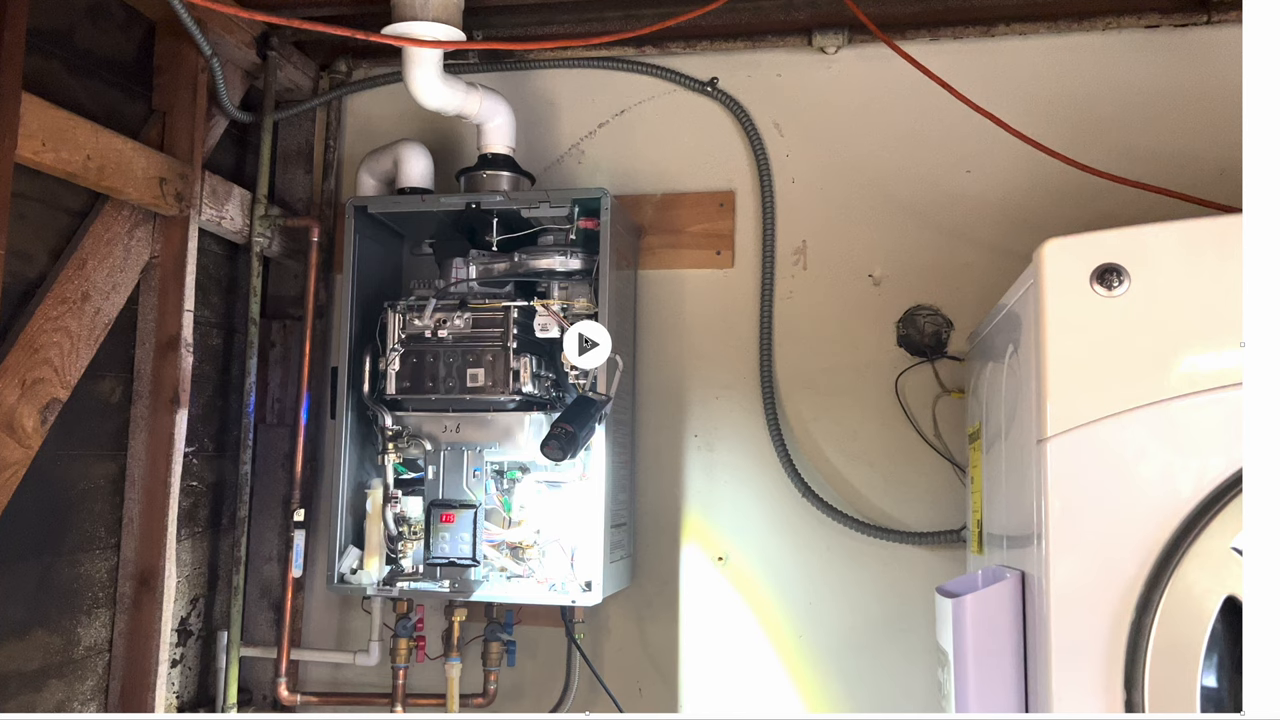
{"action": "left_click", "coordinate": [588, 342]}
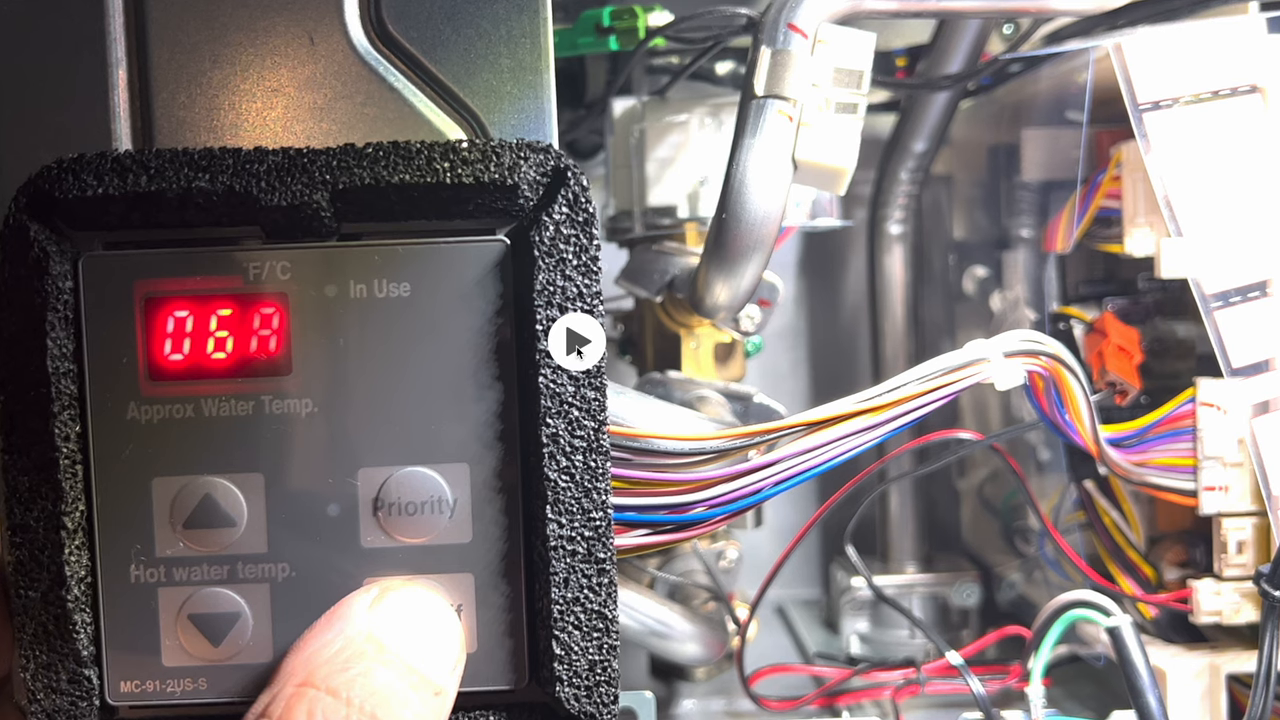
{"action": "left_click", "coordinate": [216, 620]}
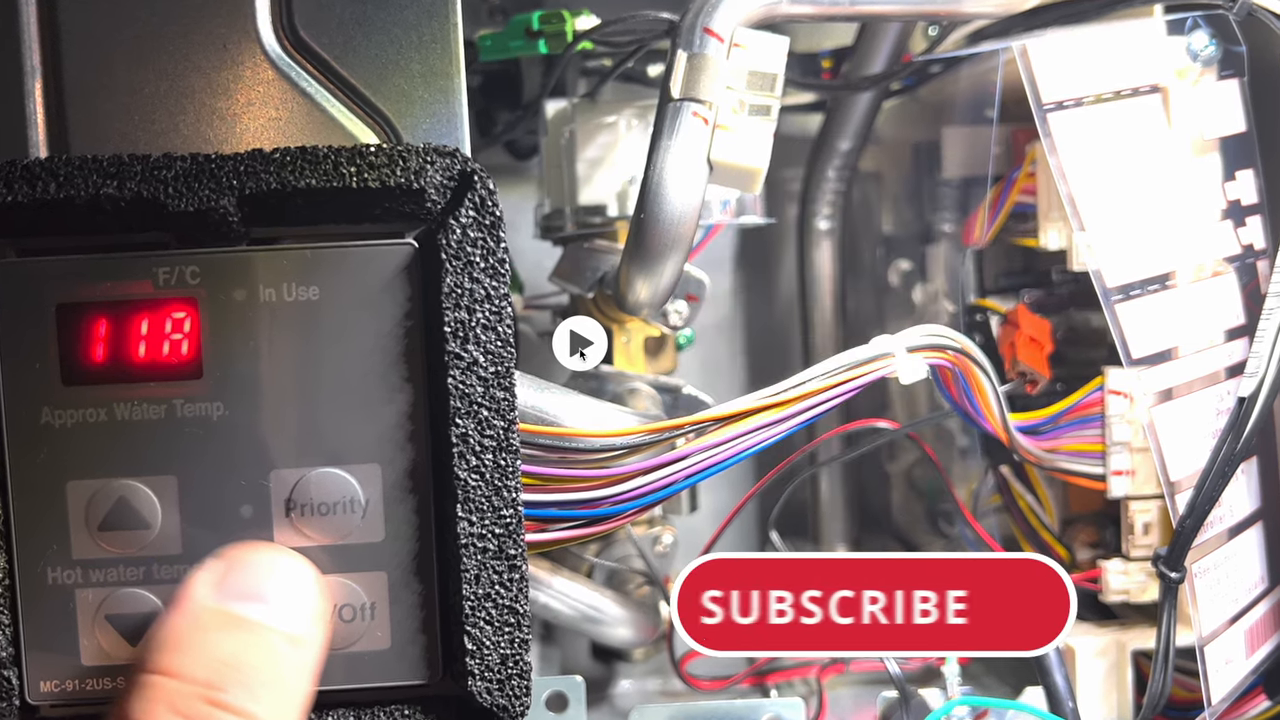
{"action": "left_click", "coordinate": [872, 604]}
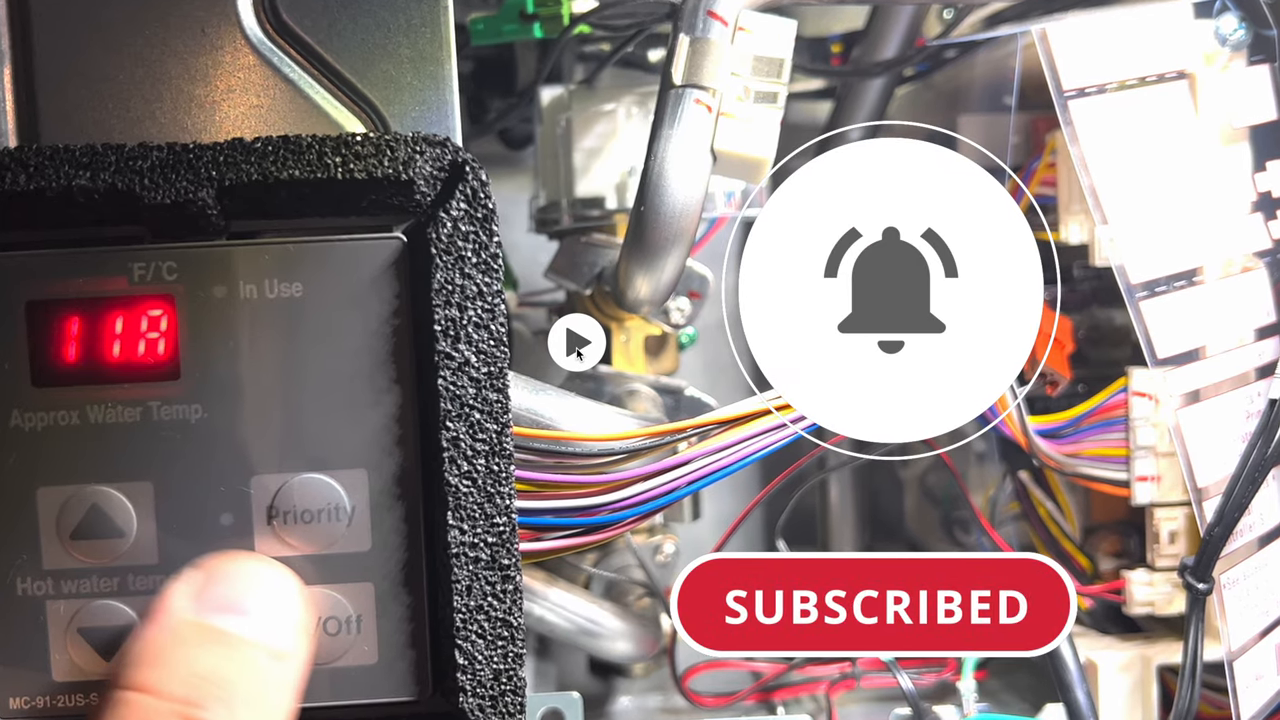